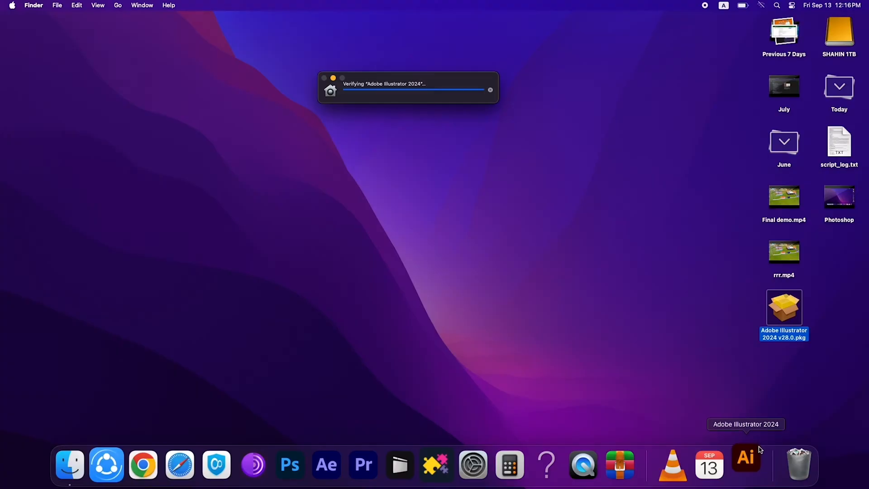
- Select the Adobe Illustrator 2024 v28.0.pkg installer package on the desktop
left_click(745, 464)
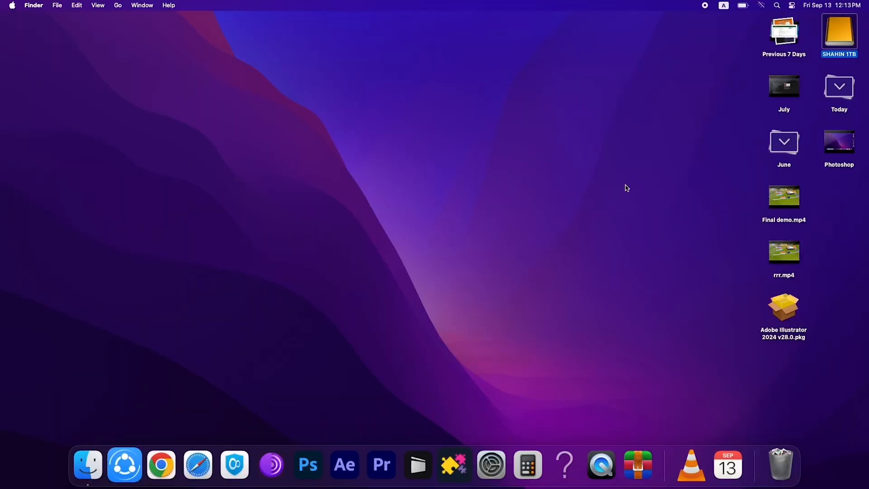
mouse_move(763, 11)
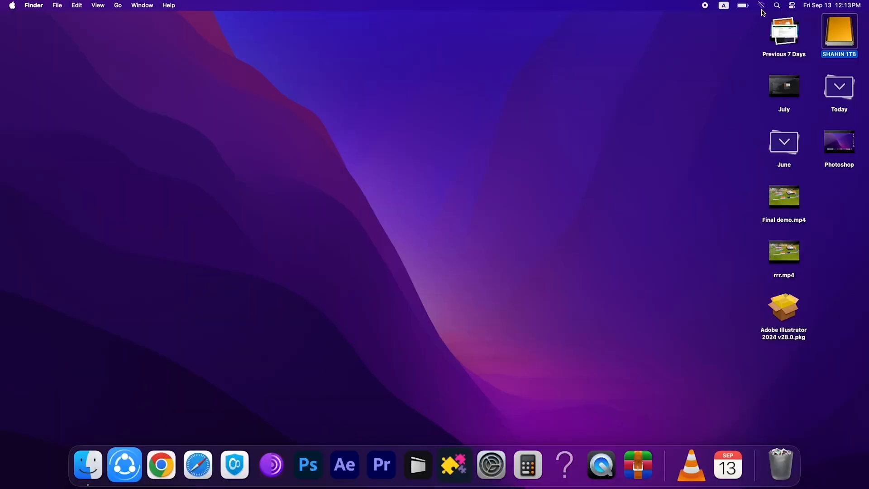
left_click(762, 6)
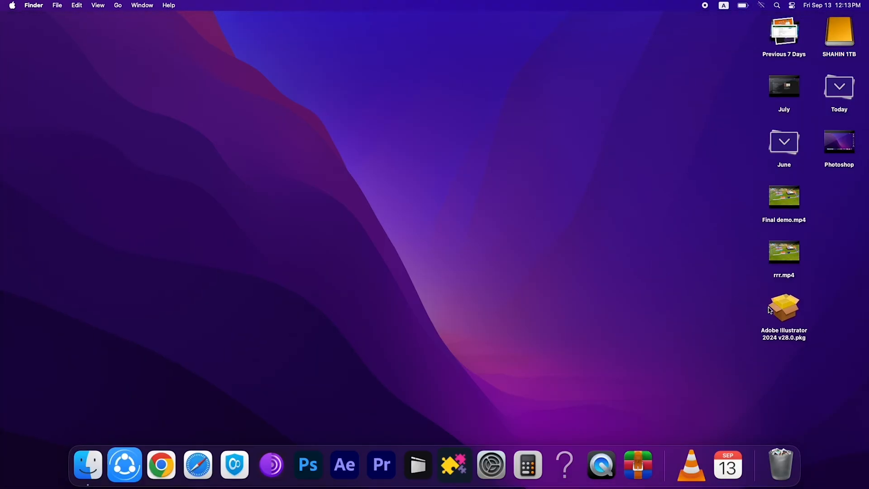
left_click(783, 308)
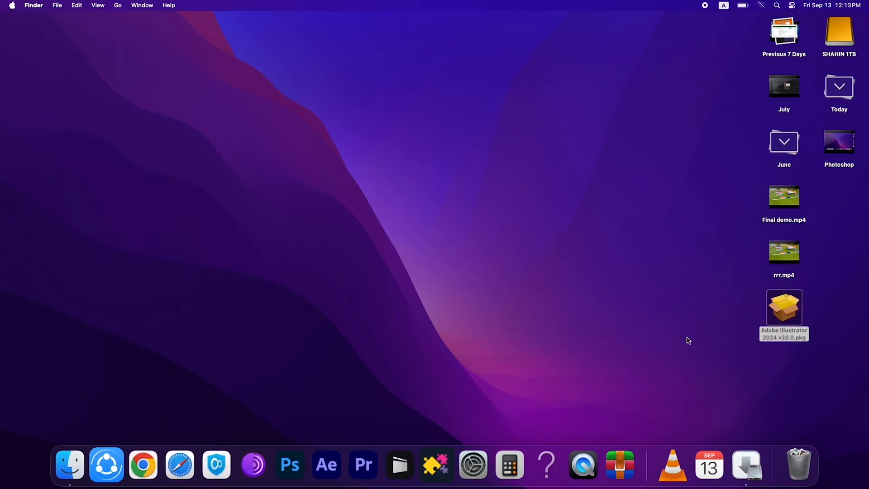
- Start a standard install of Illustrator on Macintosh HD and enter the administrator password
double_click(784, 307)
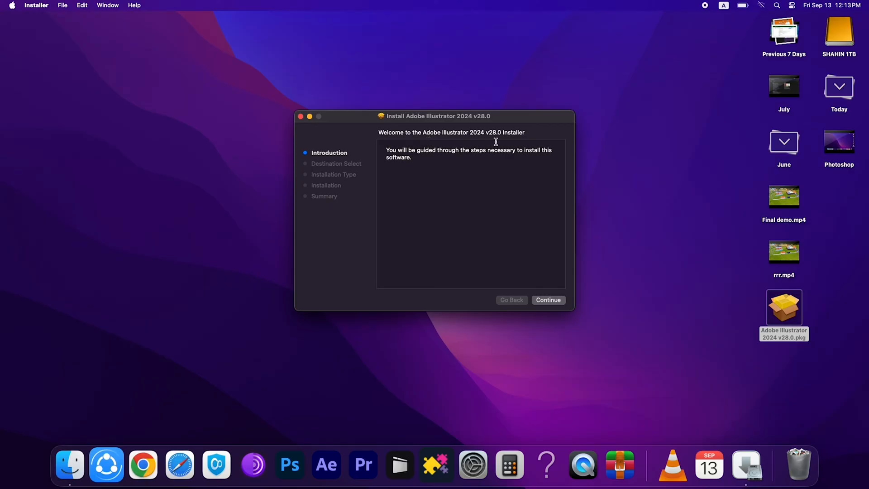
left_click(547, 300)
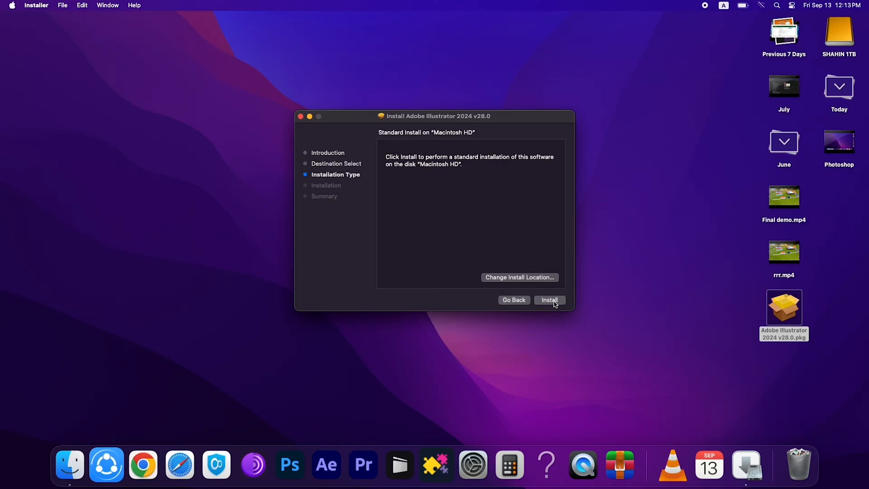
left_click(549, 300)
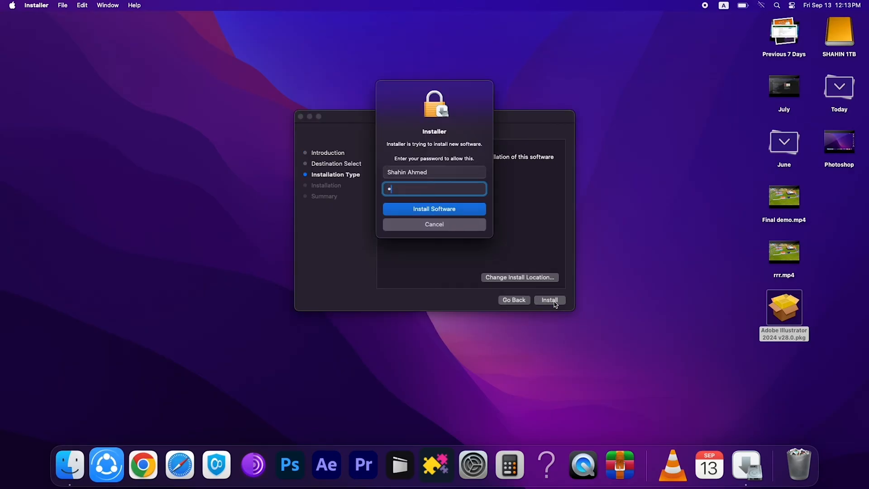
type("•••")
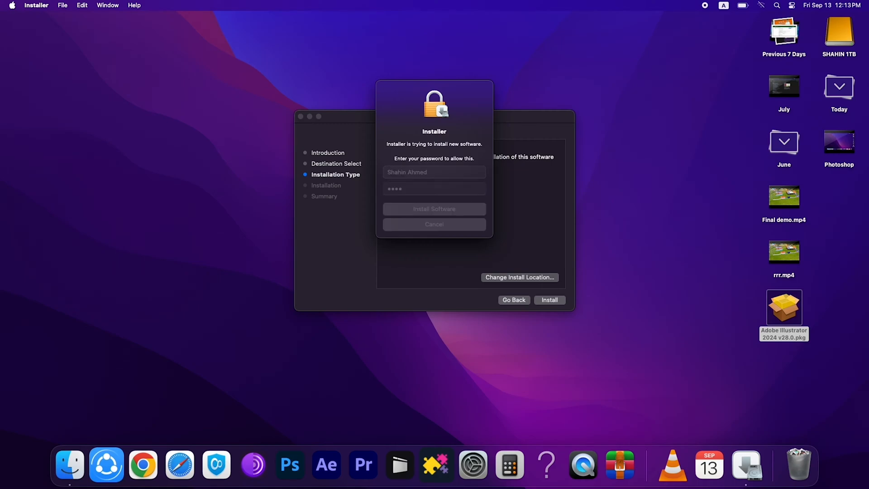
- Authorise the installation and dismiss the pop-up message while Illustrator installs
left_click(434, 209)
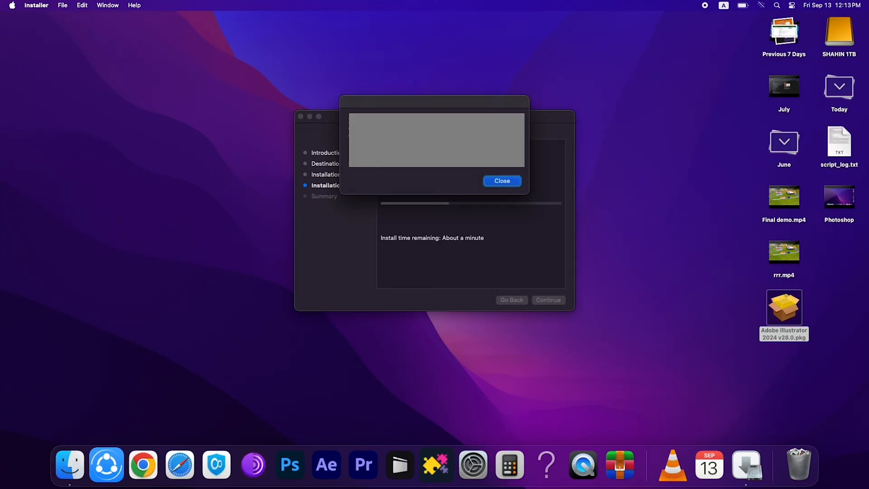
left_click(501, 181)
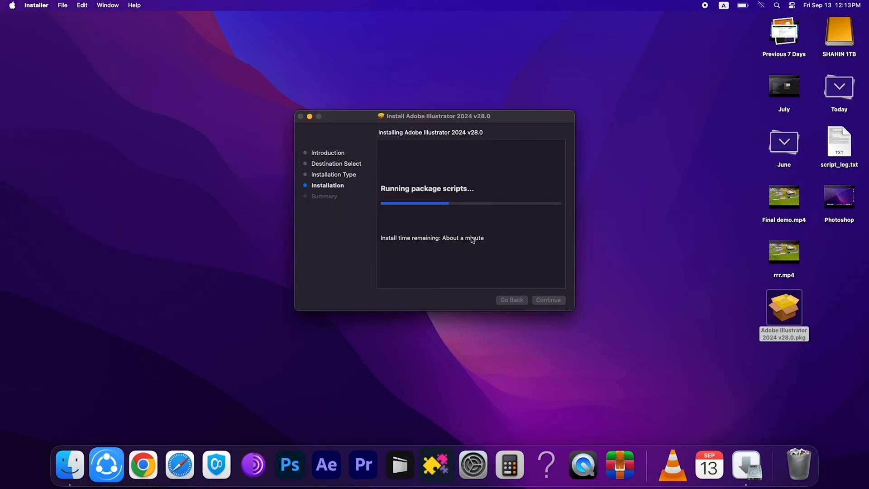
mouse_move(533, 243)
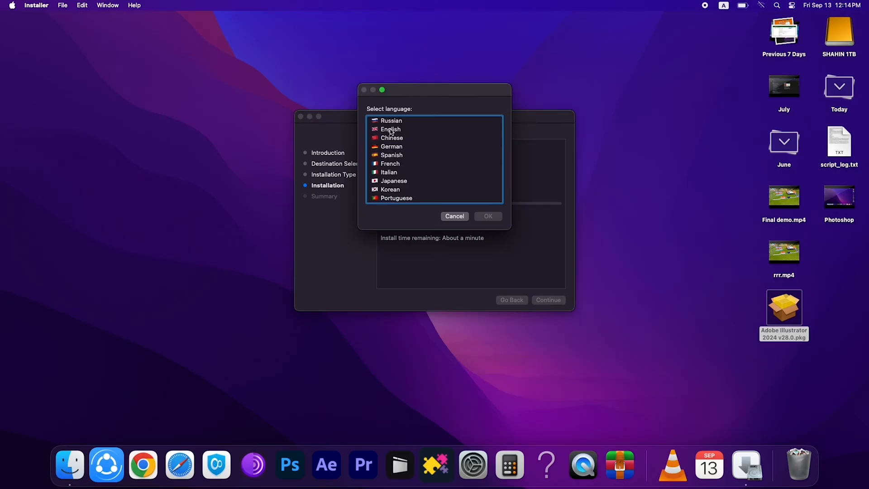
- Choose English as the install language and close the installer after it reports success
left_click(390, 129)
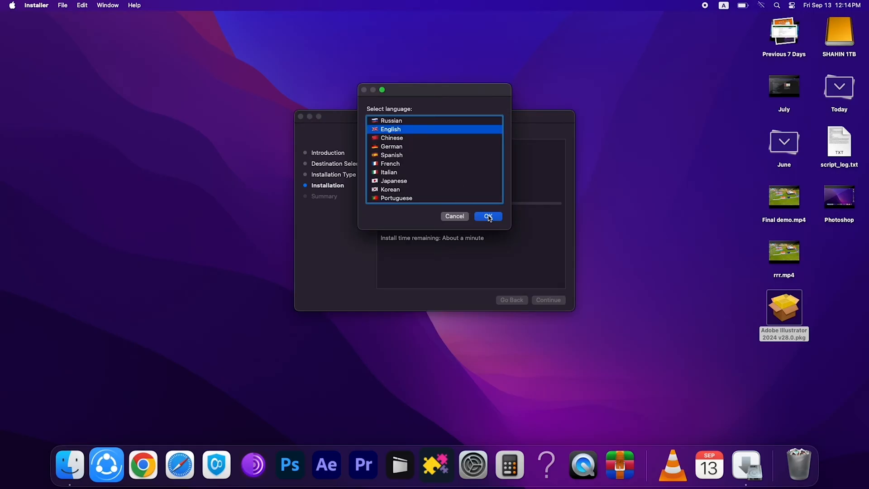
left_click(487, 216)
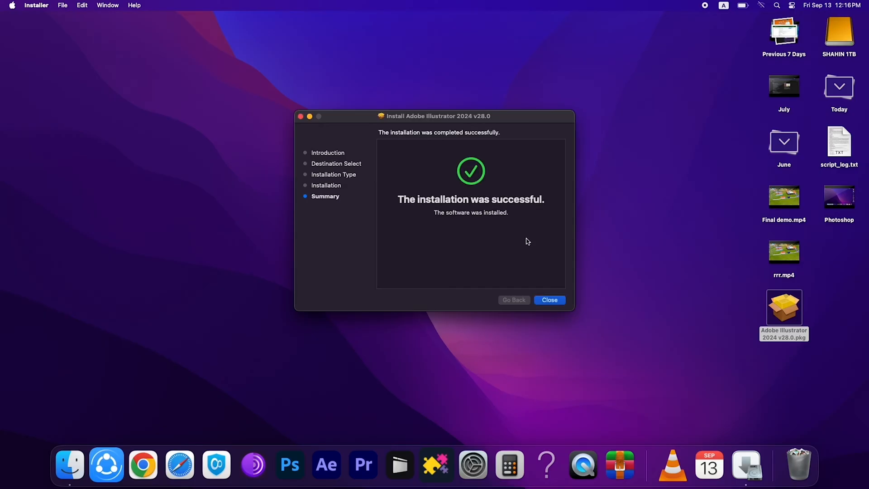
left_click(549, 300)
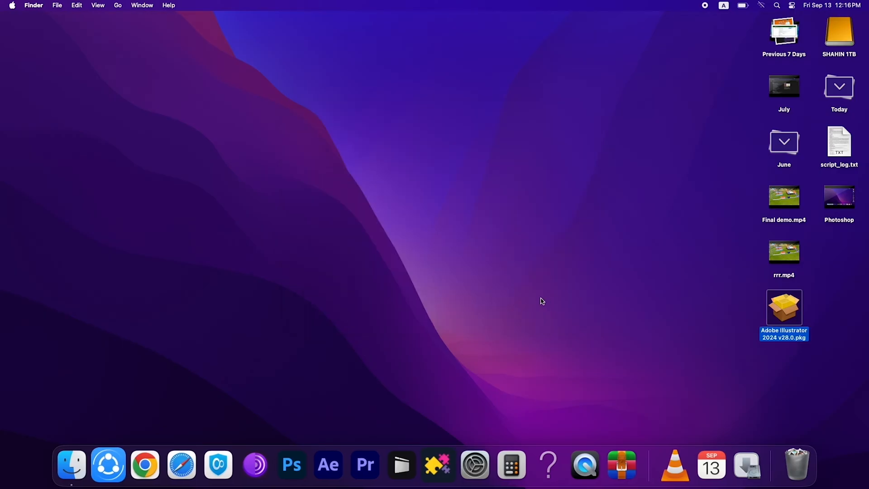
- Launch Adobe Illustrator 2024 from its folder inside Applications in Finder
left_click(70, 465)
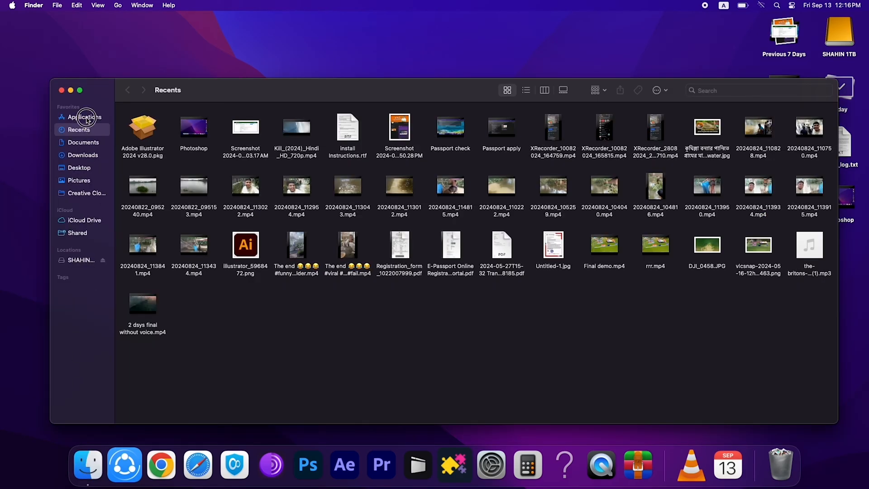
left_click(82, 117)
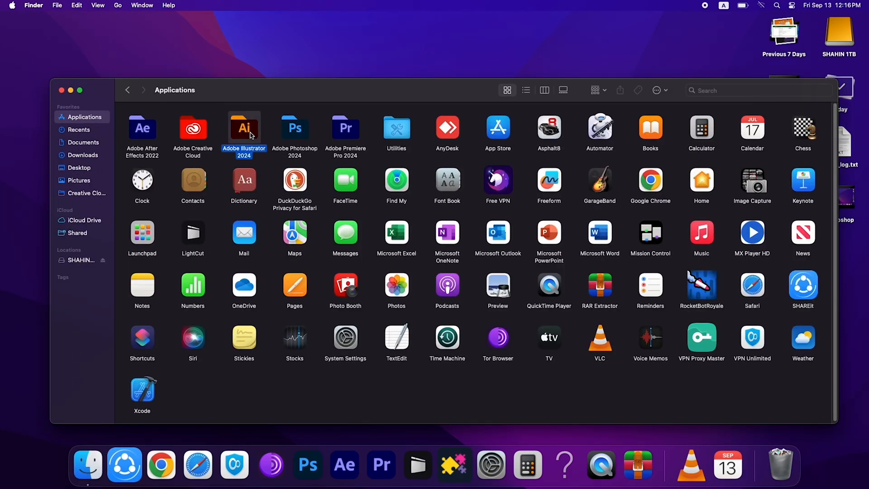
double_click(244, 128)
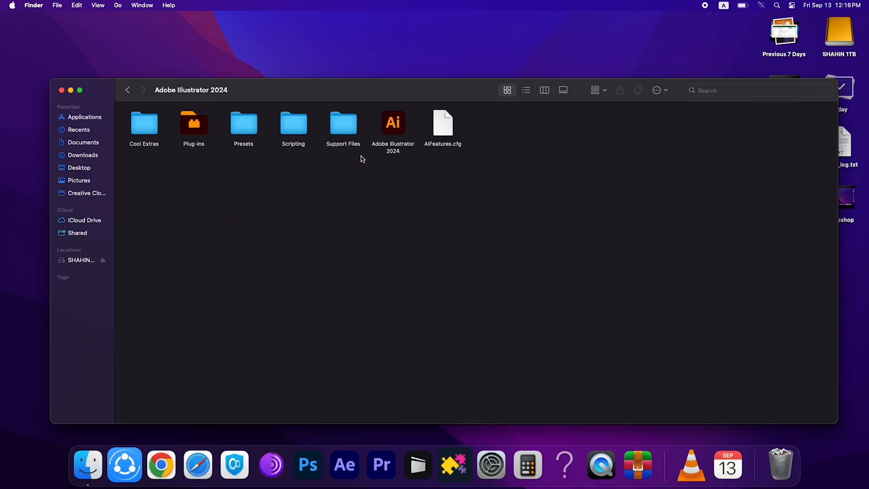
left_click(394, 123)
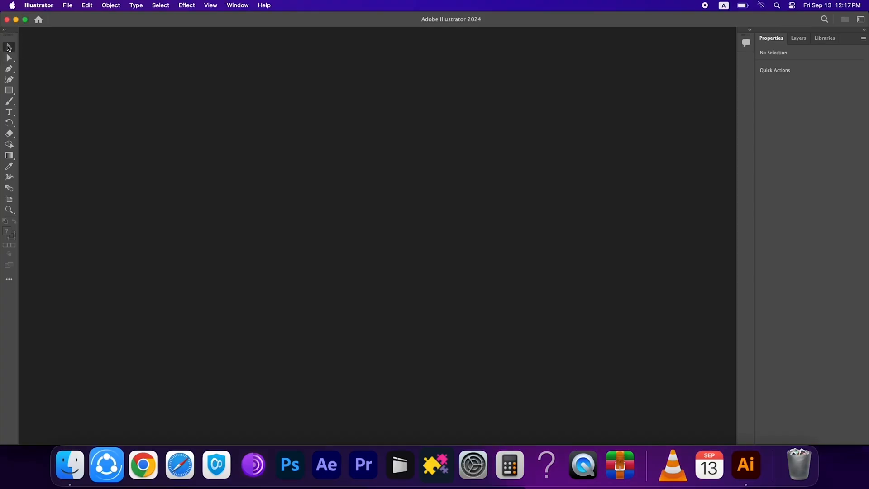
mouse_move(87, 29)
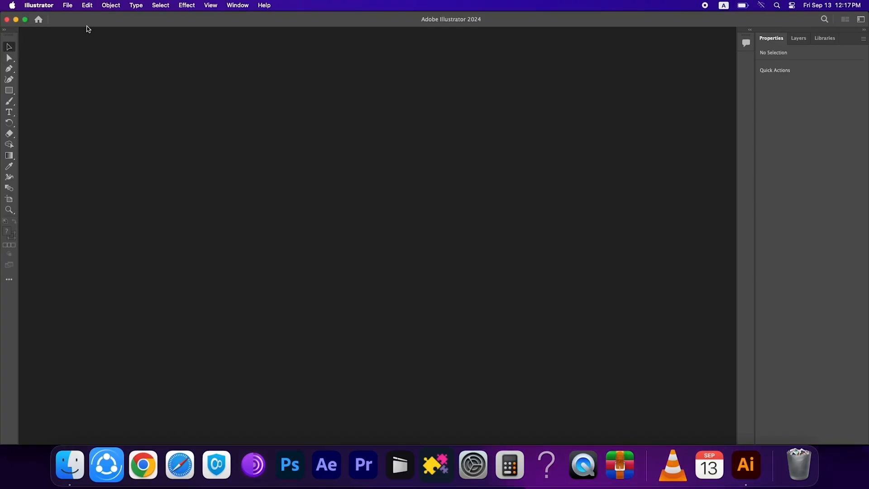
- Create a new blank Untitled-1 document via File > New and dismiss the Generative AI card
left_click(67, 6)
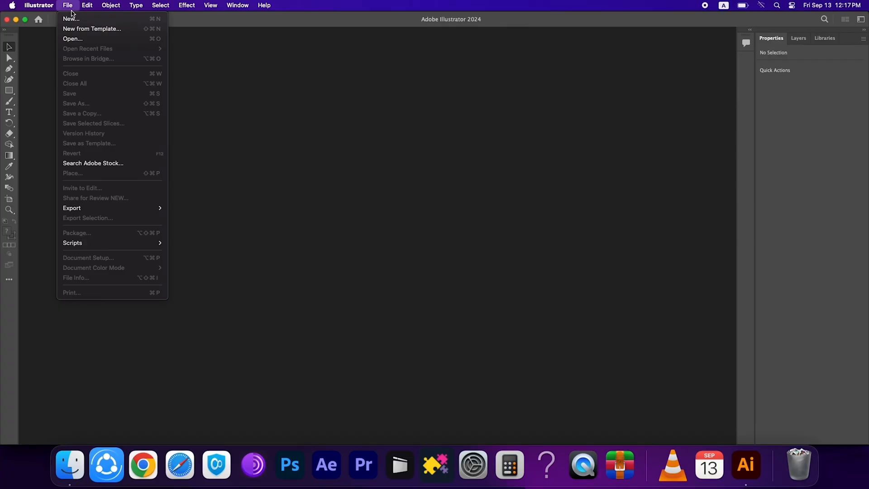
left_click(70, 18)
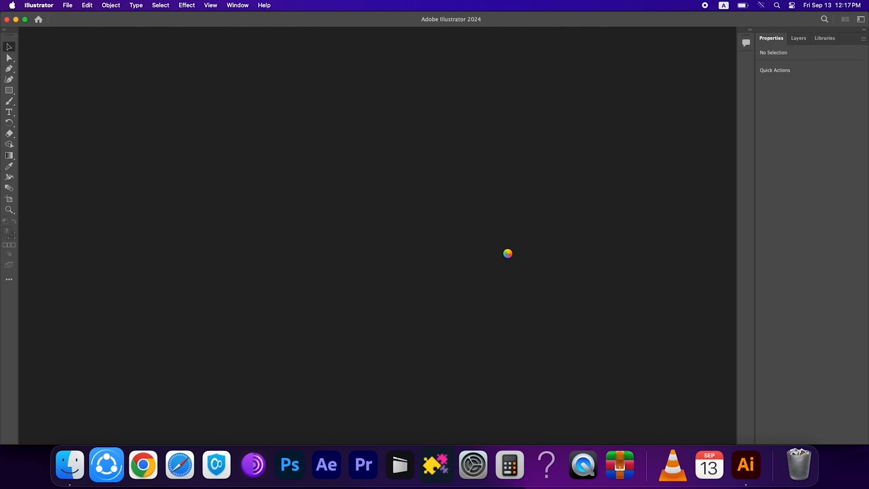
mouse_move(504, 255)
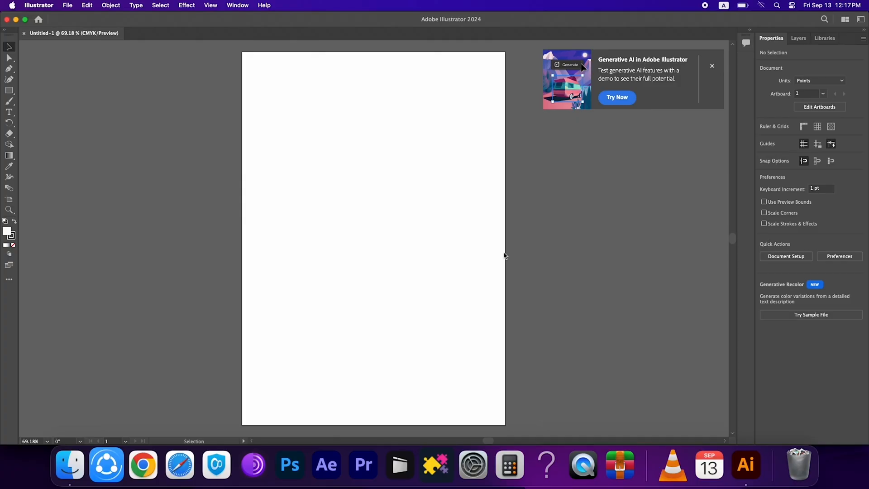
left_click(712, 66)
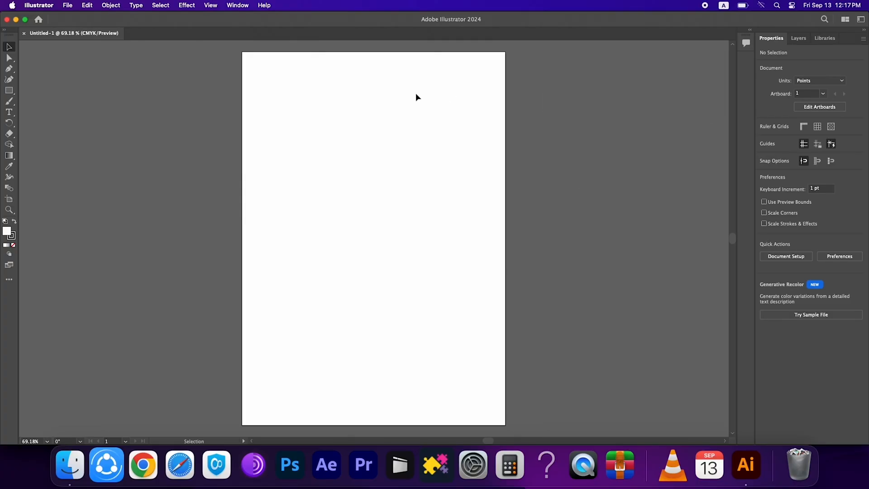
mouse_move(328, 149)
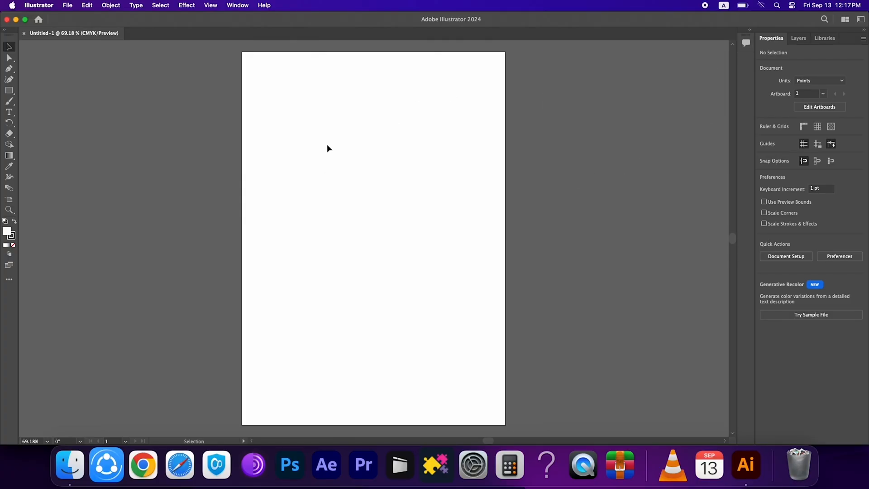